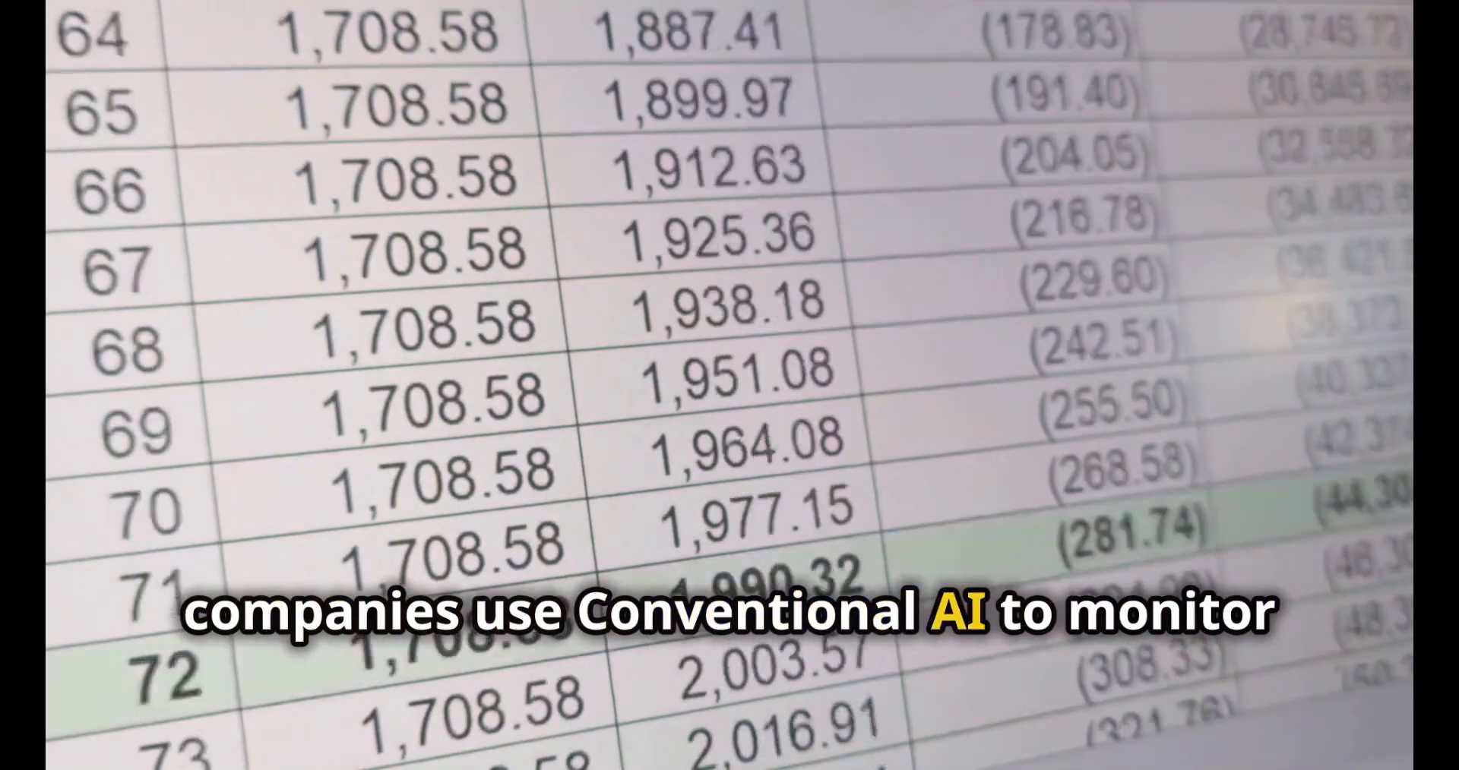
scroll(down, 3)
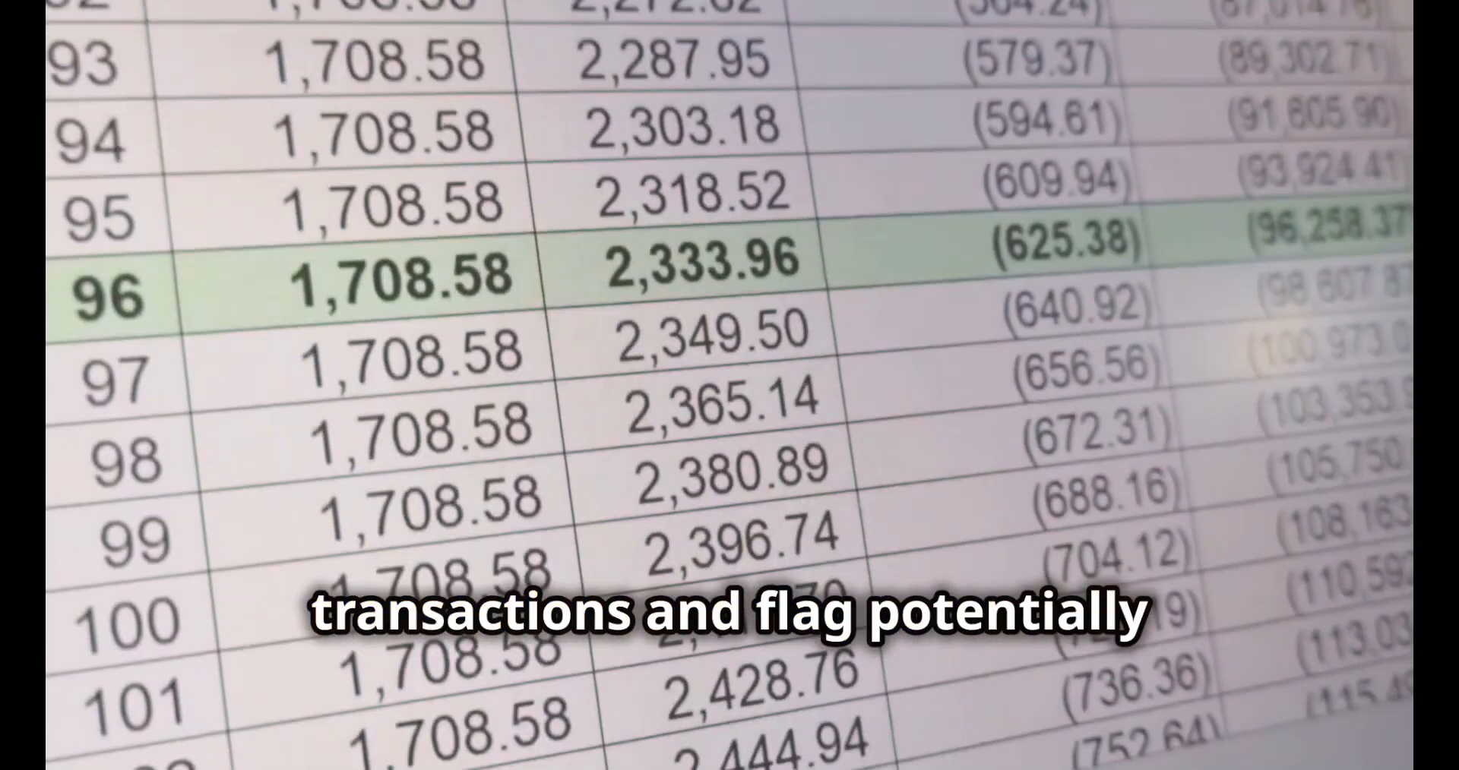
scroll(down, 3)
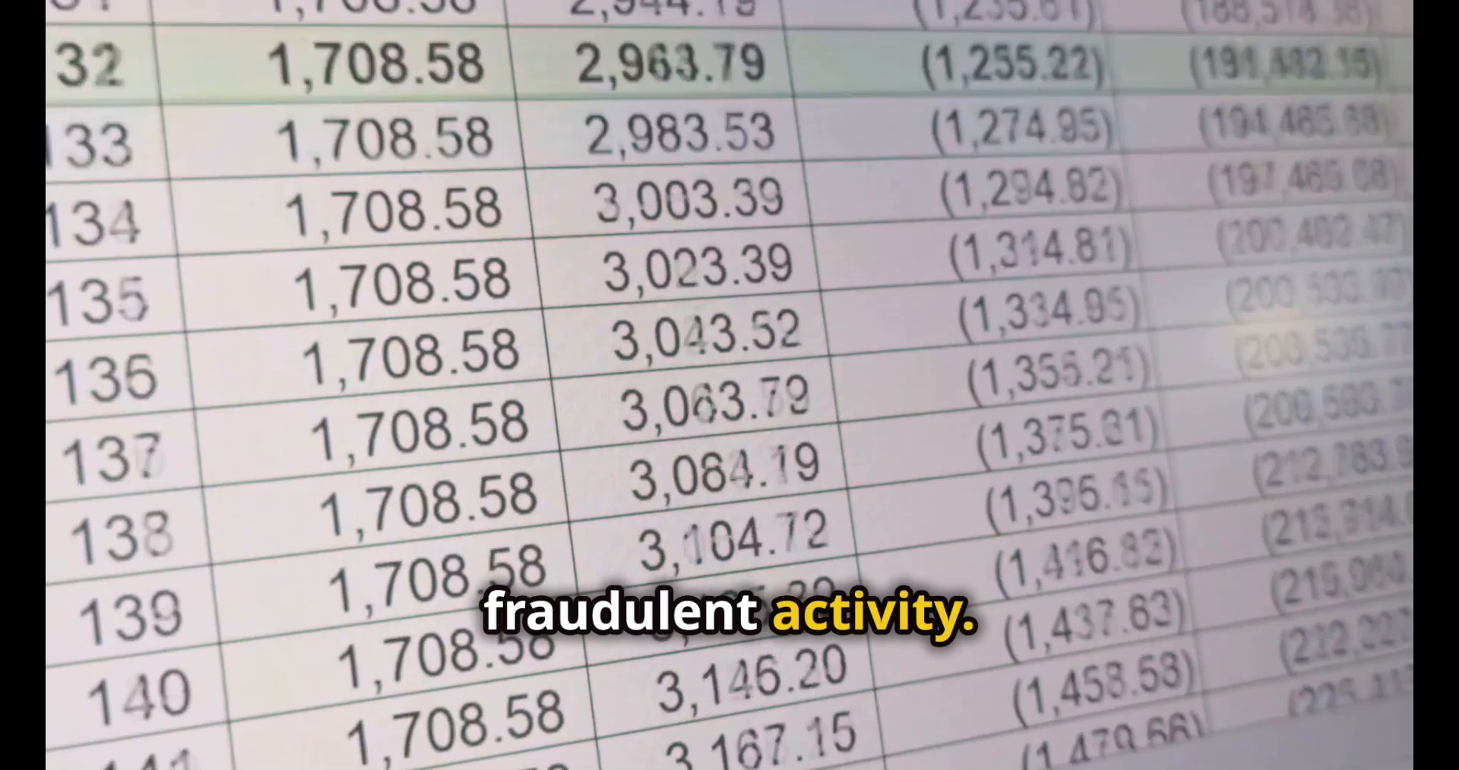